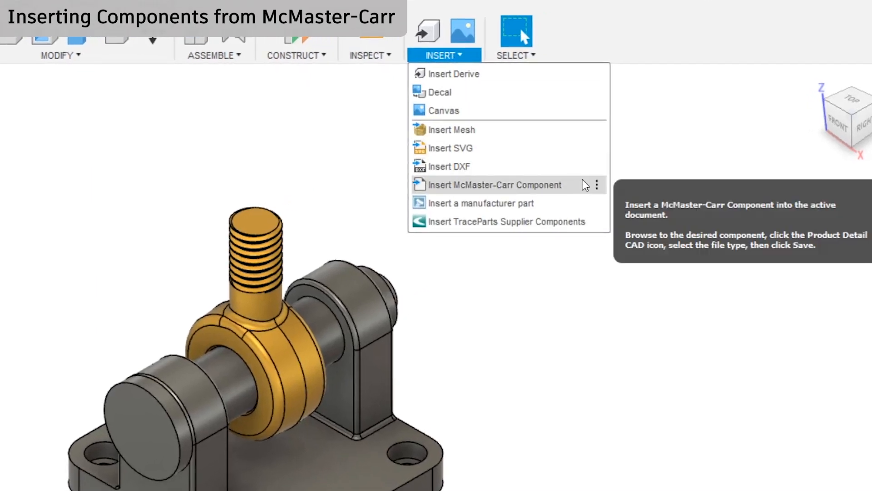
Start inserting a McMaster-Carr component into the bracket assembly from the Insert menu.
left_click(495, 184)
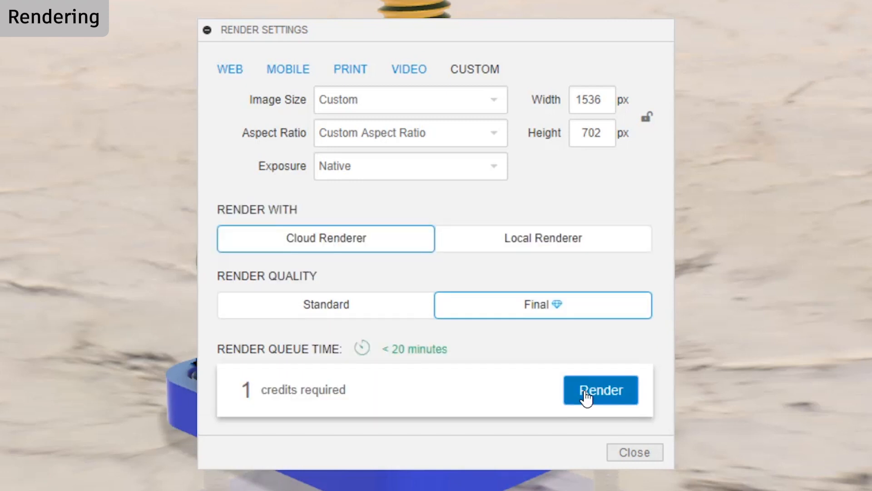
Submit the final-quality one-credit cloud render and reveal it queued in the Rendering Gallery.
left_click(600, 389)
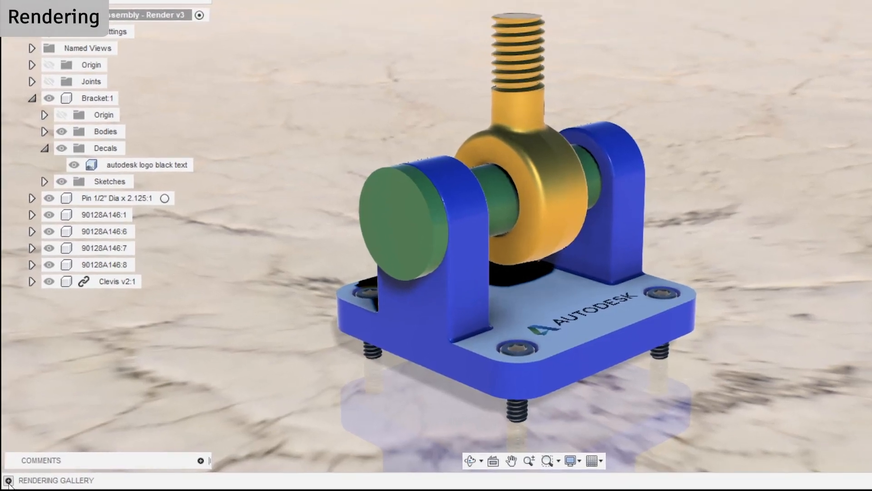
left_click(8, 480)
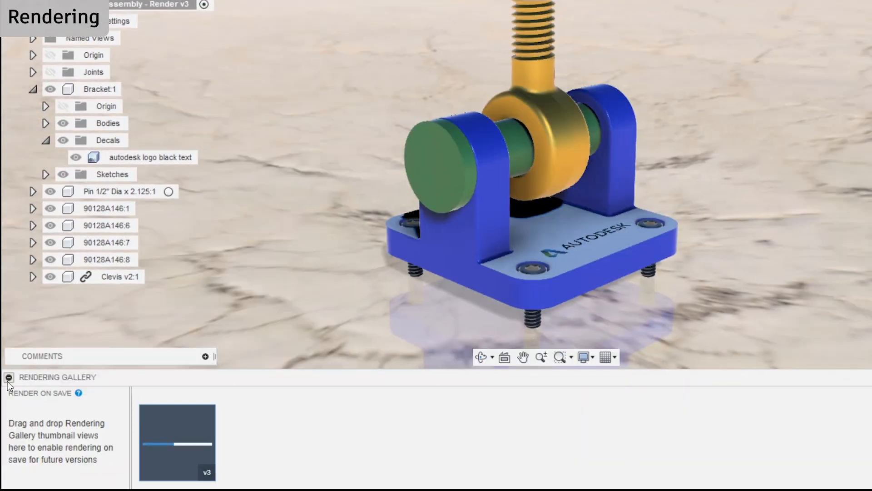